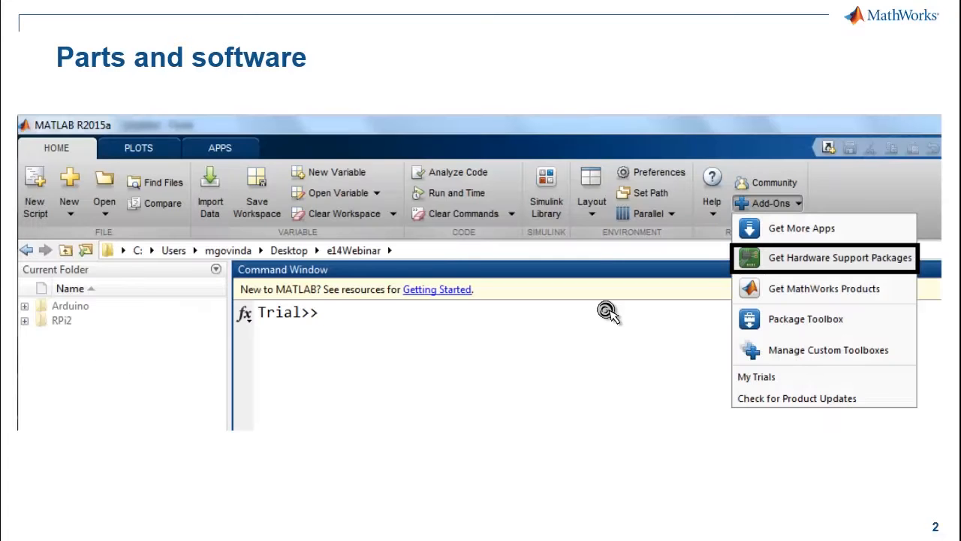
pyautogui.moveTo(793, 237)
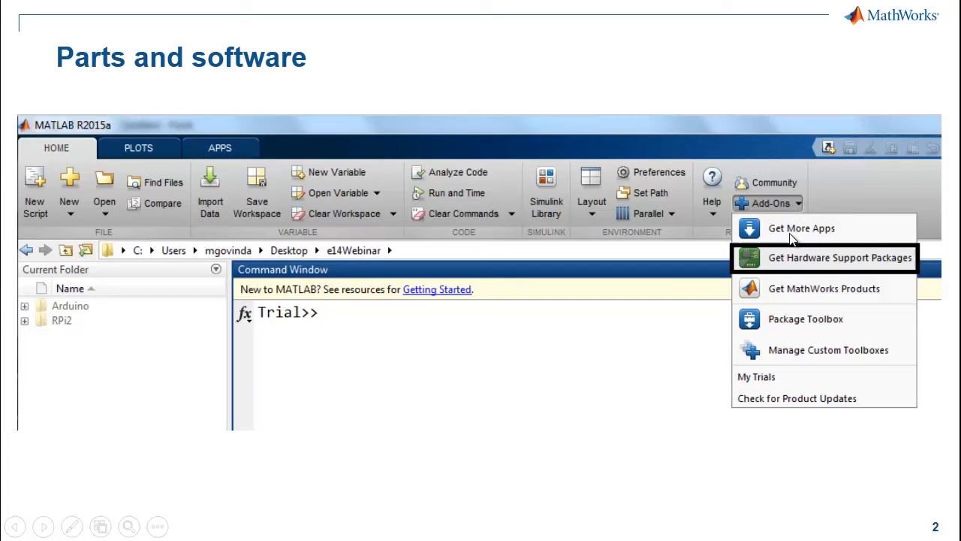
pyautogui.moveTo(800, 267)
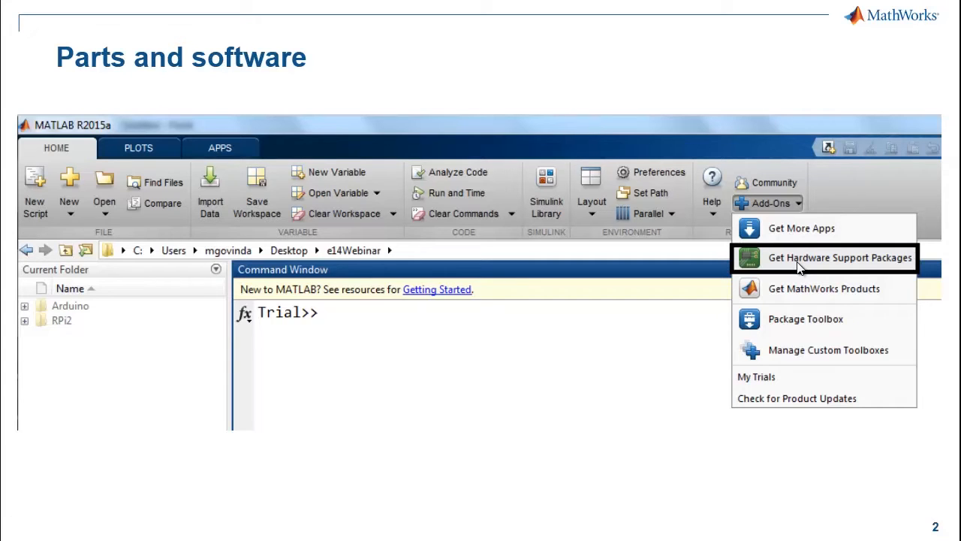
pyautogui.moveTo(379, 102)
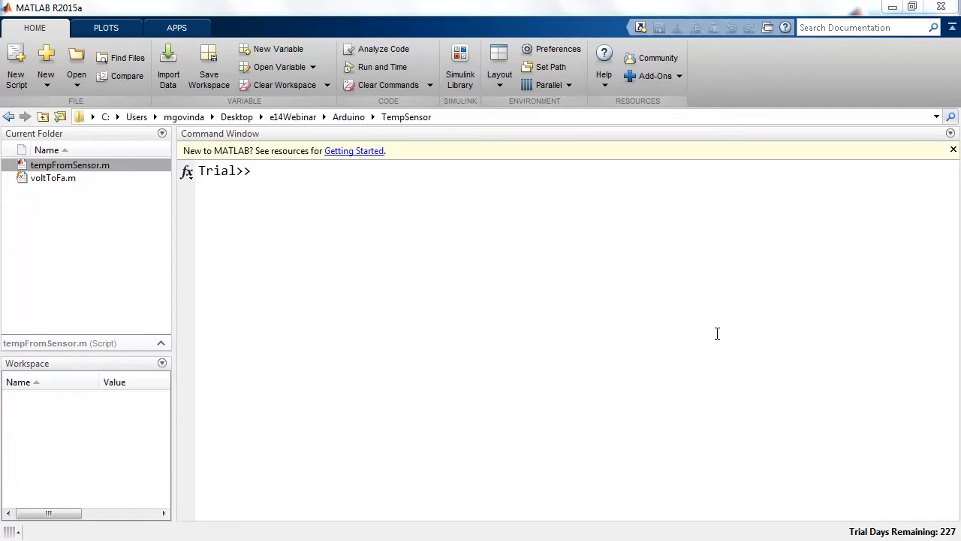
# Run doc in the Command Window to bring up the Help documentation home
pyautogui.write('doc')
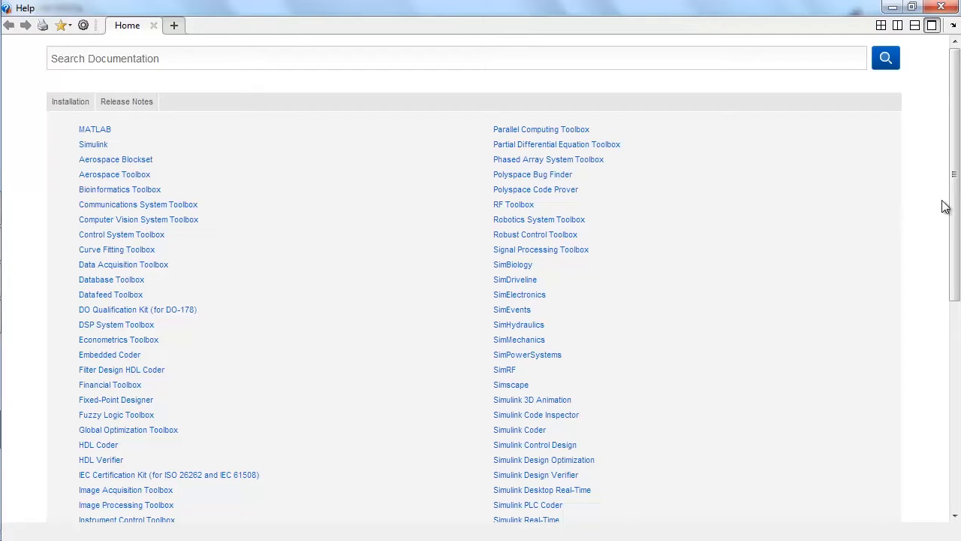
# Reach Installed Support Packages and enter the Arduino Hardware support package documentation
pyautogui.scroll(-3)
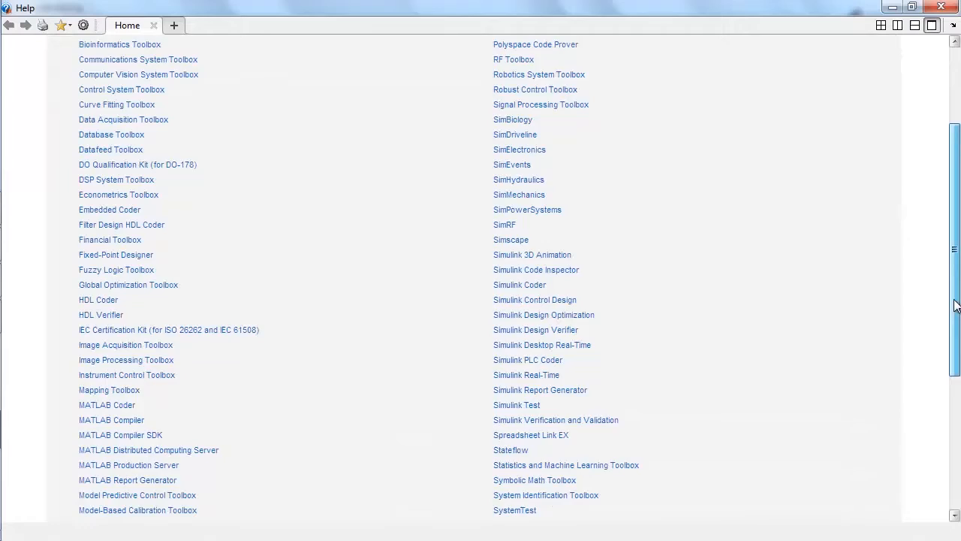
pyautogui.scroll(-3)
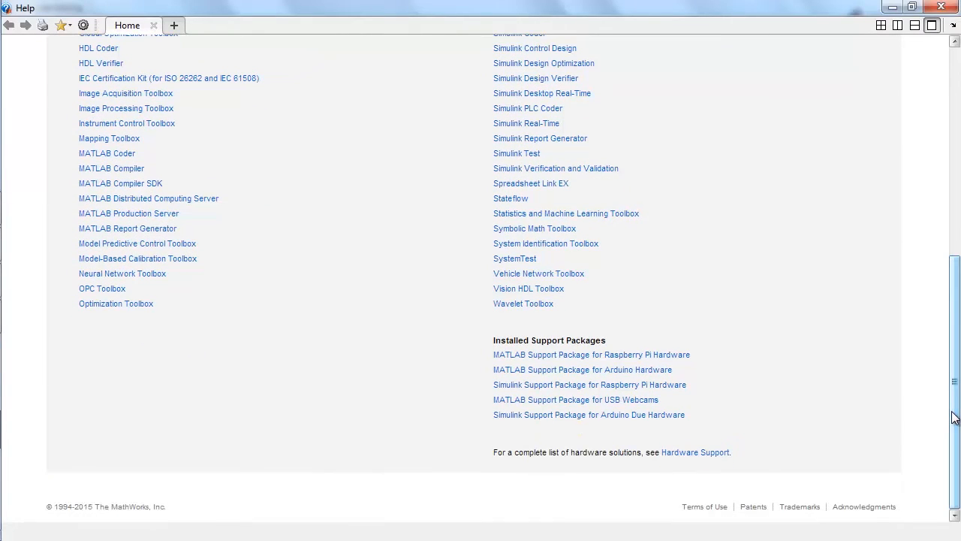
pyautogui.moveTo(706, 388)
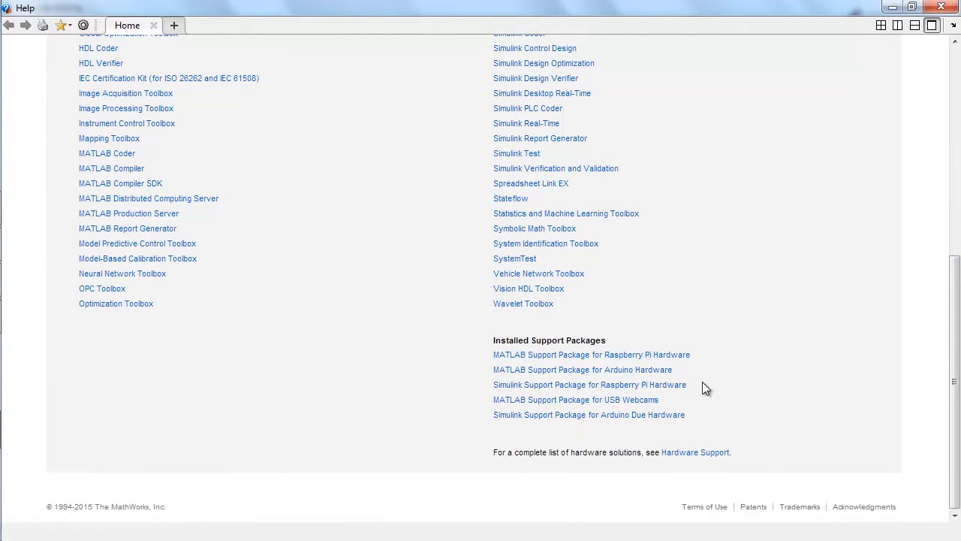
pyautogui.moveTo(718, 439)
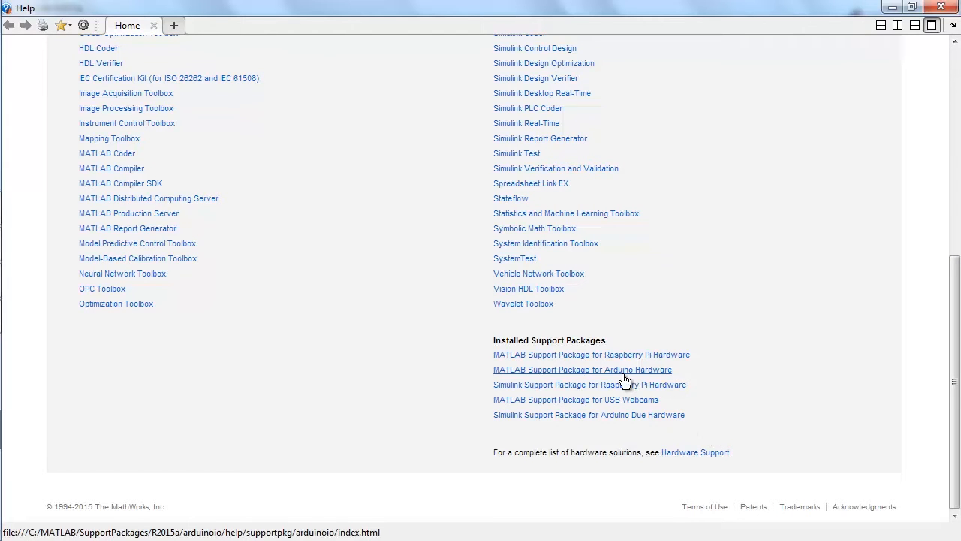
pyautogui.click(583, 370)
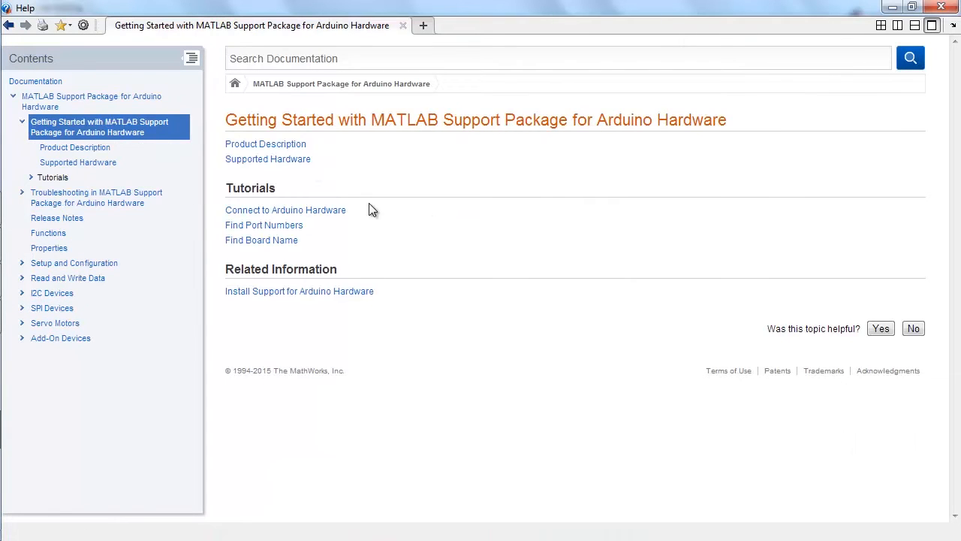
pyautogui.moveTo(309, 229)
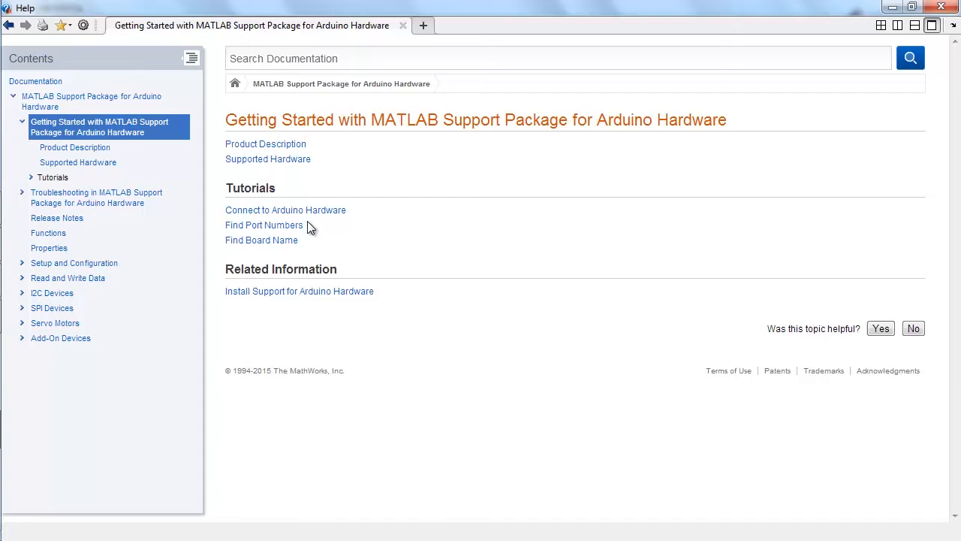
# Copy the a = arduino connection line from the Connect to Arduino Hardware tutorial
pyautogui.click(285, 210)
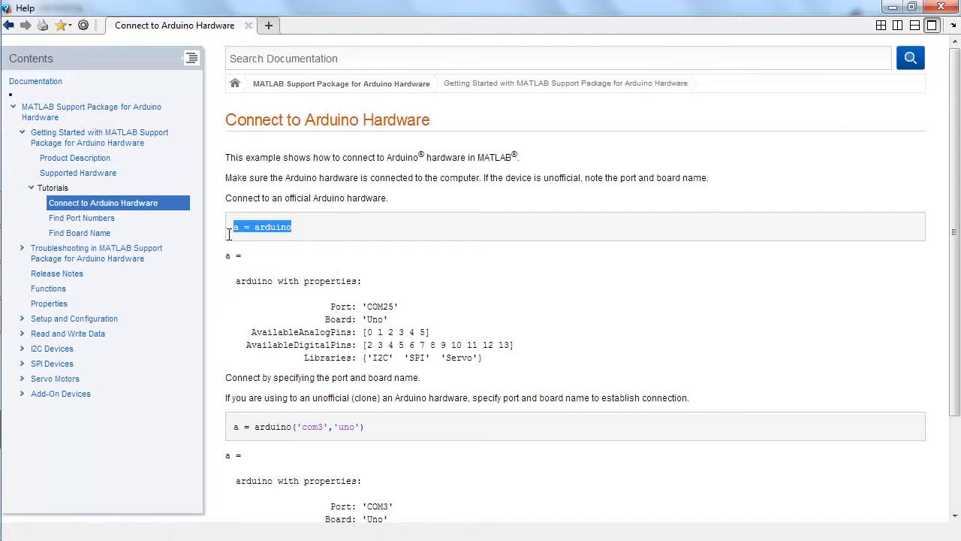
pyautogui.rightClick(263, 227)
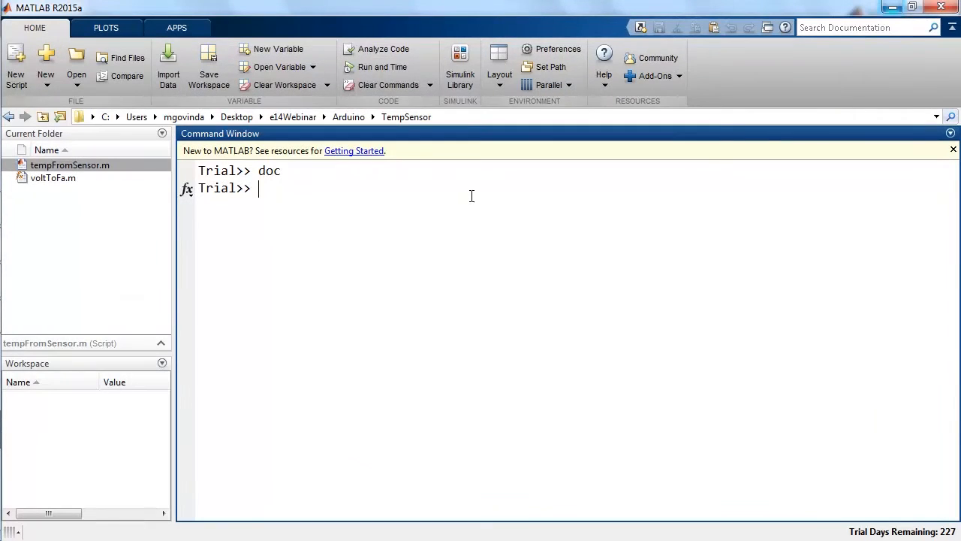
# Paste and run a = arduino in the Command Window to connect to the board
pyautogui.rightClick(472, 195)
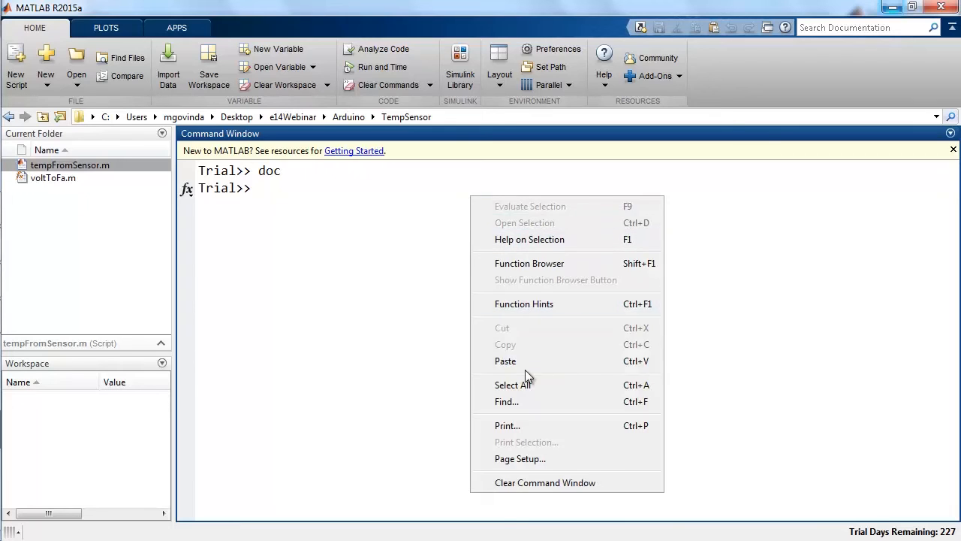
pyautogui.write('a = arduino')
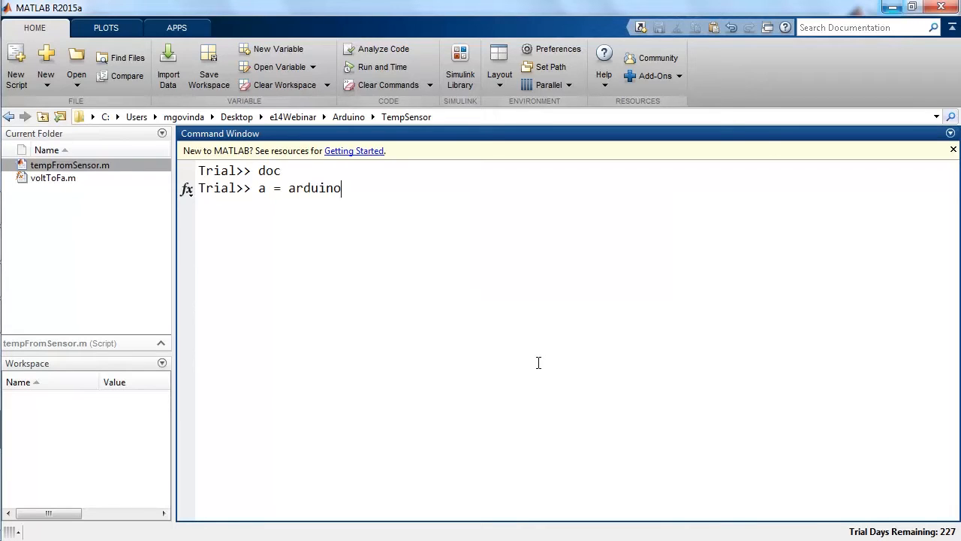
pyautogui.press('Return')
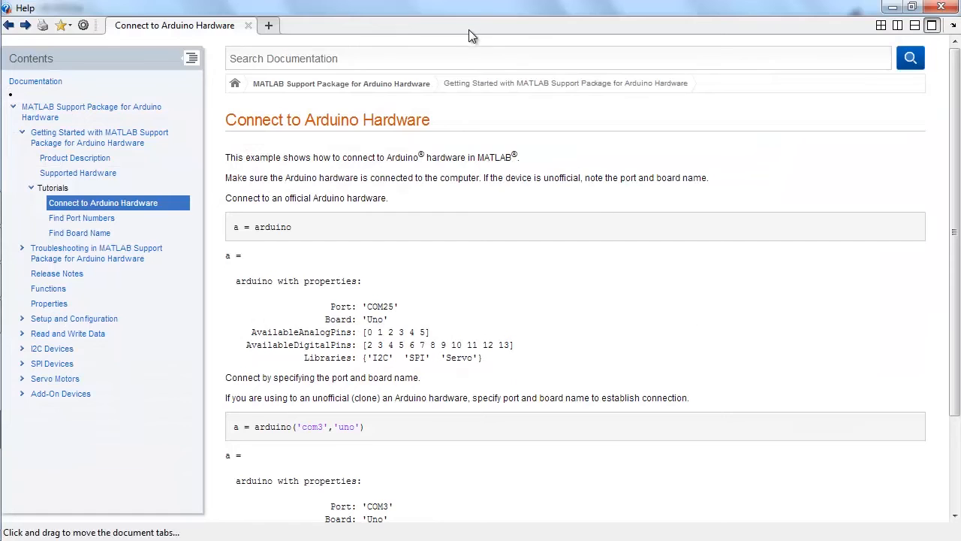
# Search the documentation for 'arduino analog' to find the readVoltage function
pyautogui.write('ard')
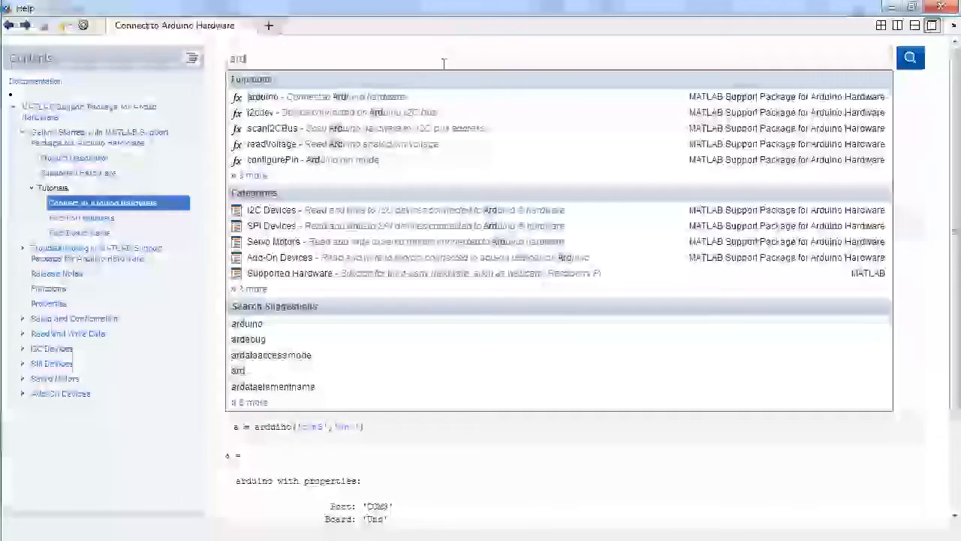
pyautogui.write('arduino anal')
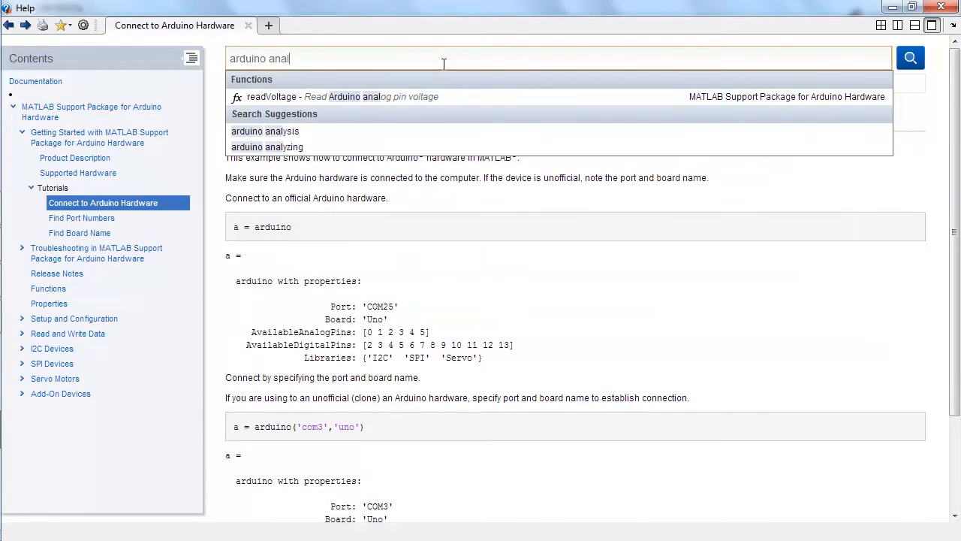
pyautogui.write('og')
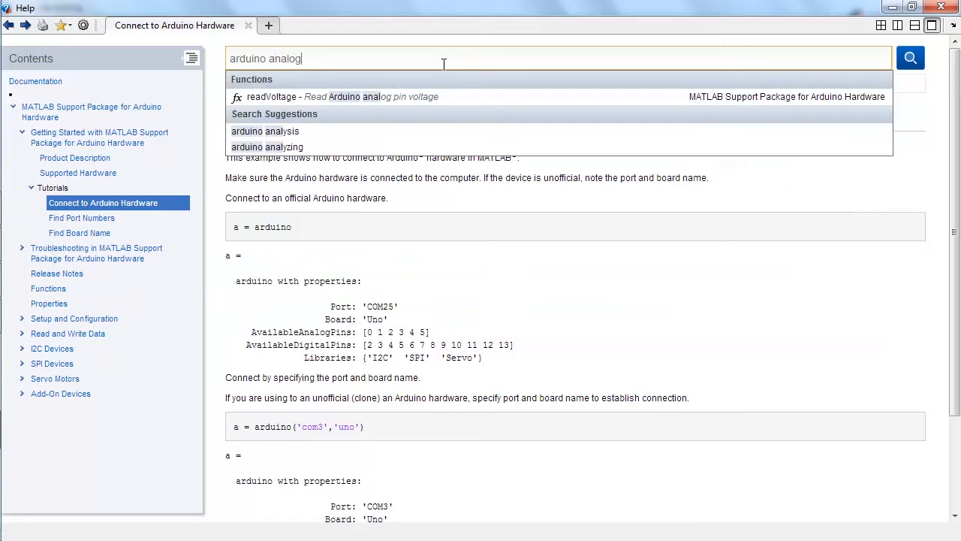
pyautogui.moveTo(441, 82)
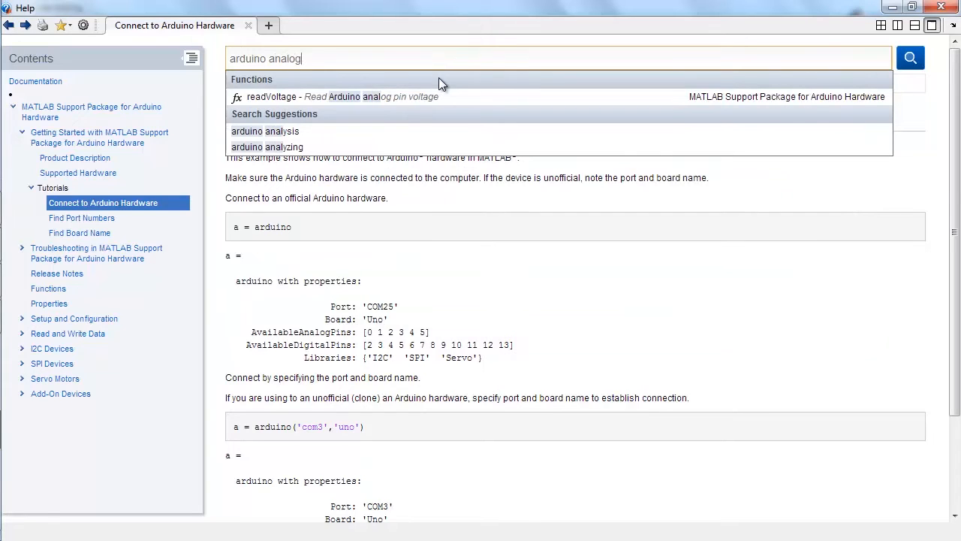
pyautogui.moveTo(433, 98)
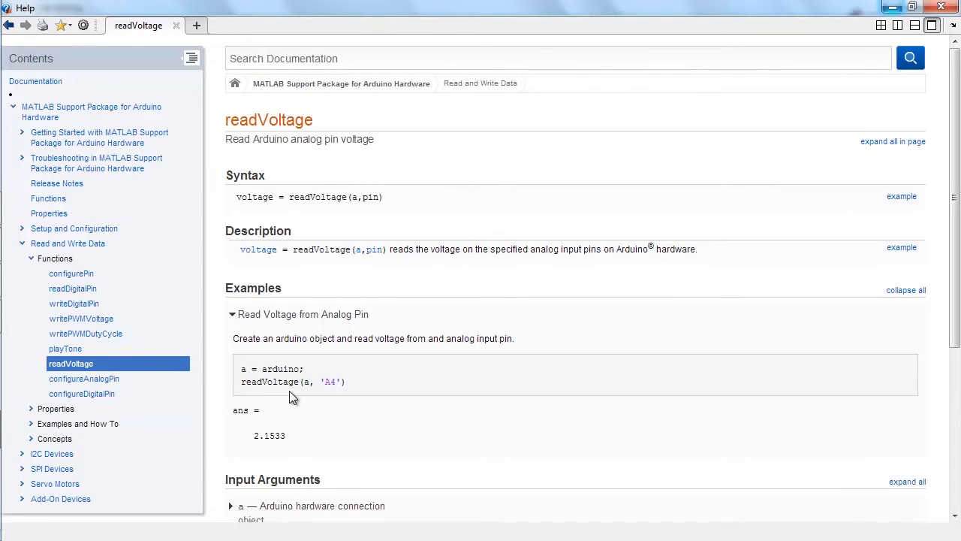
pyautogui.moveTo(429, 315)
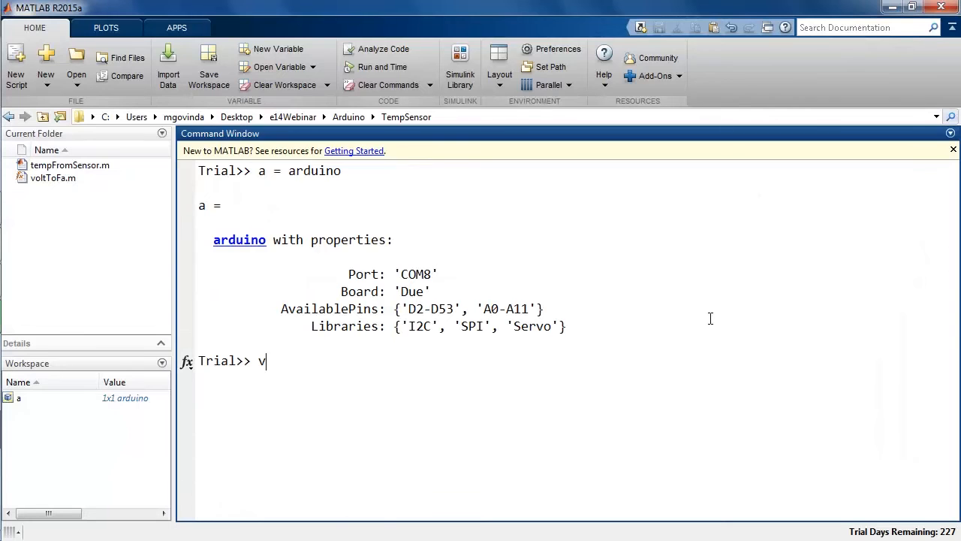
# Enter voltage = readVoltage(a,'A7') to read the A7 pin voltage, around 0.72
pyautogui.write('oltage = rea')
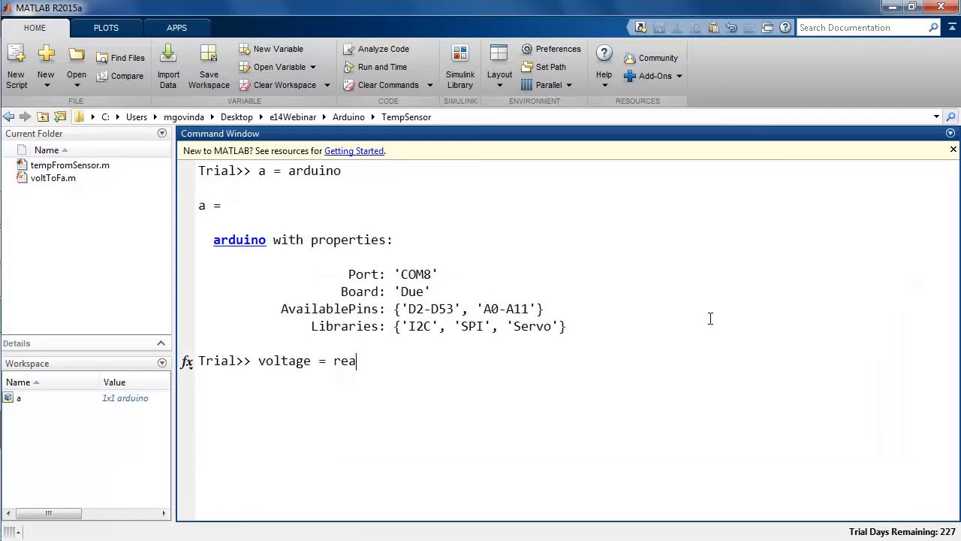
pyautogui.write('dVoltage(a')
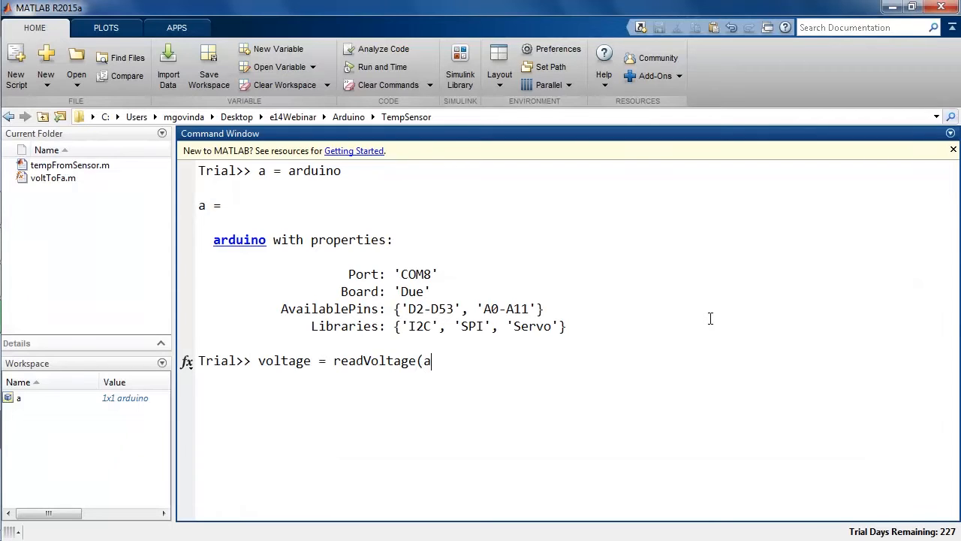
pyautogui.write(",'A")
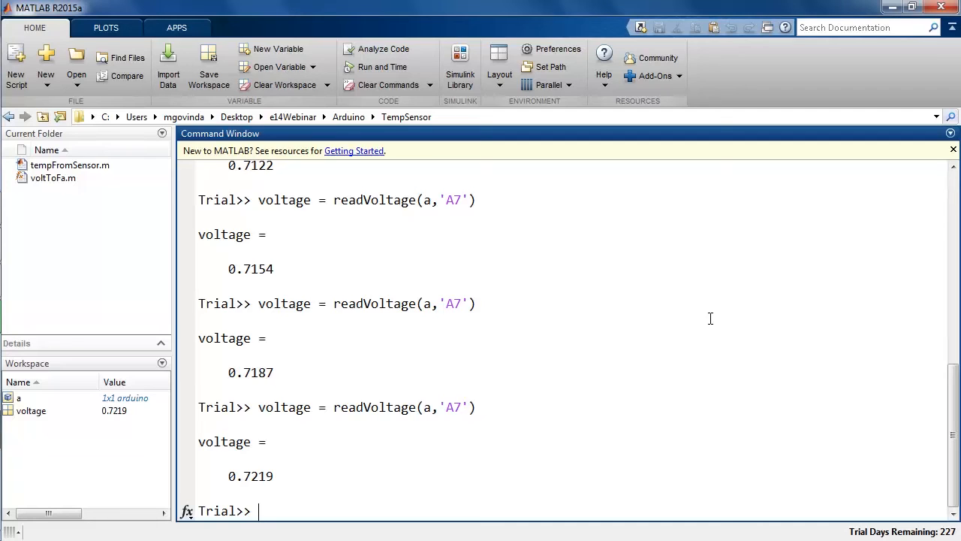
# Run voltToFa(voltage), converting the 0.7219 reading to 71.9375 Fahrenheit
pyautogui.write('v')
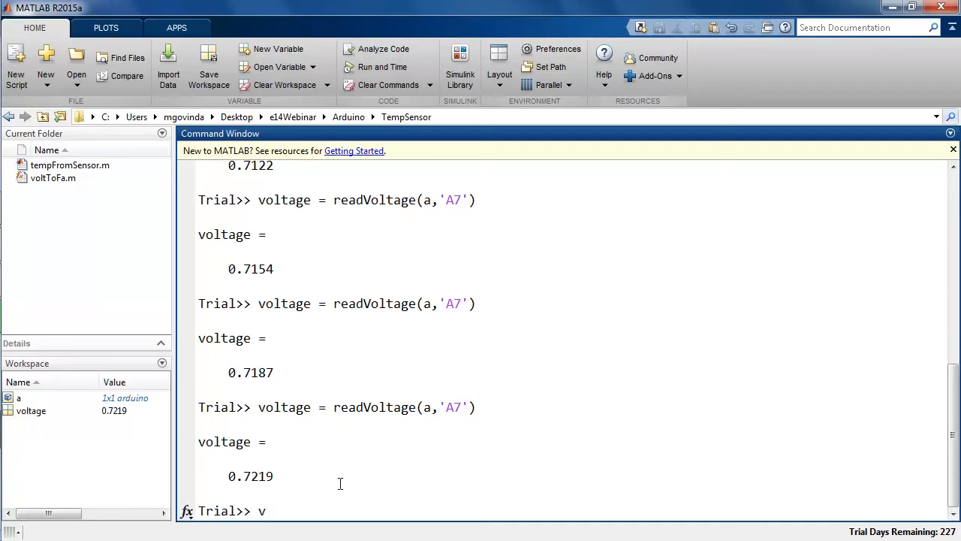
pyautogui.write('oltToFa')
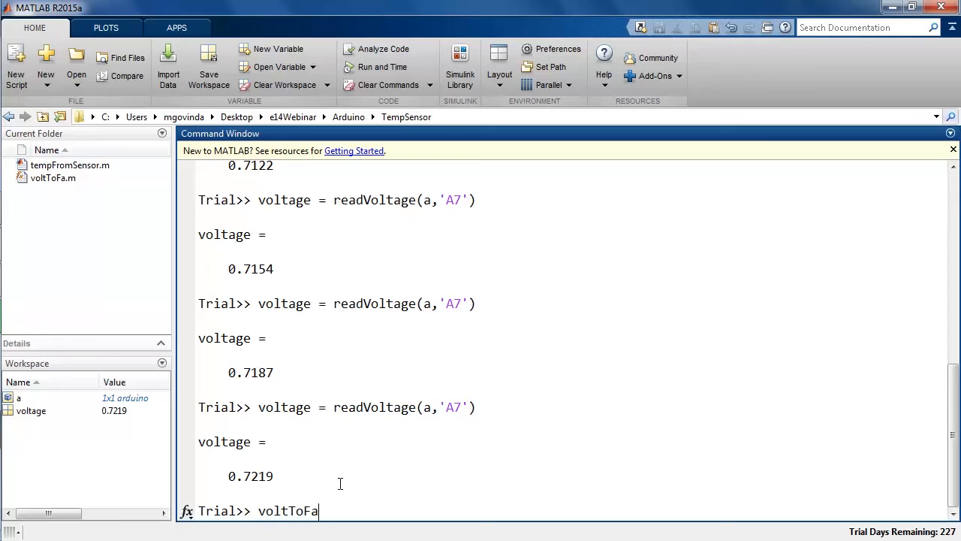
pyautogui.write('(voltage')
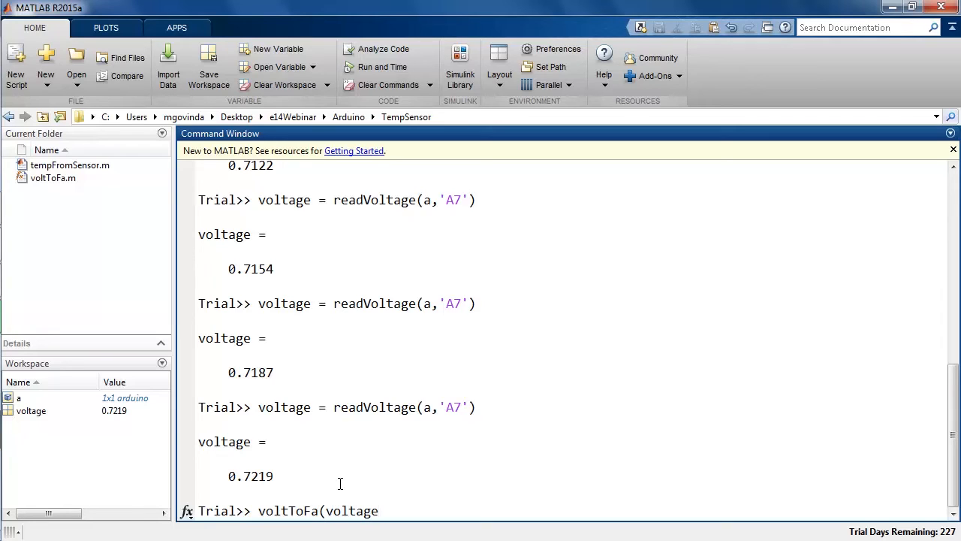
pyautogui.press('Return')
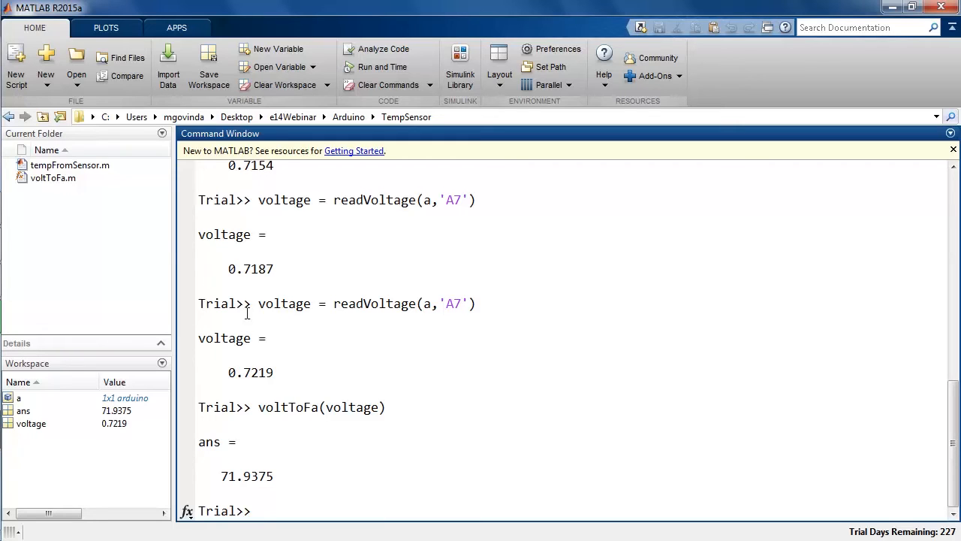
# Bring voltToFa.m into the Editor to view its voltage-to-Celsius-to-Fahrenheit formulas
pyautogui.doubleClick(53, 177)
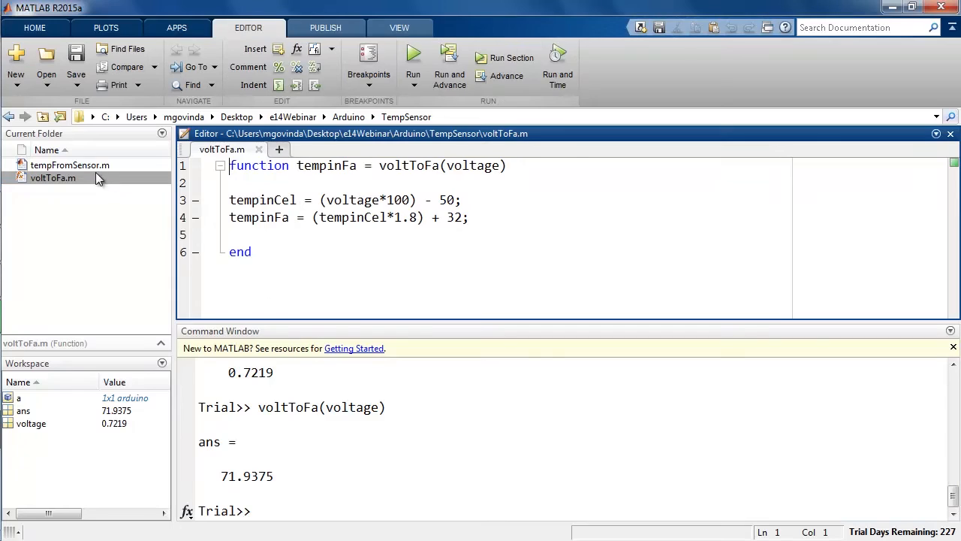
pyautogui.moveTo(104, 186)
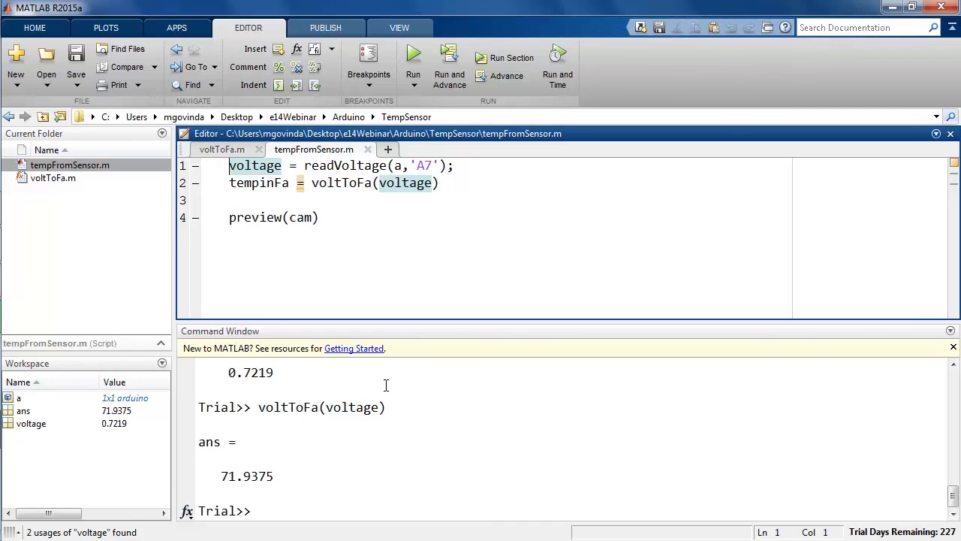
# Run tempFromSensor, giving Fahrenheit readings near 72.58 and a webcam thermostat preview
pyautogui.write('tempFromSensor')
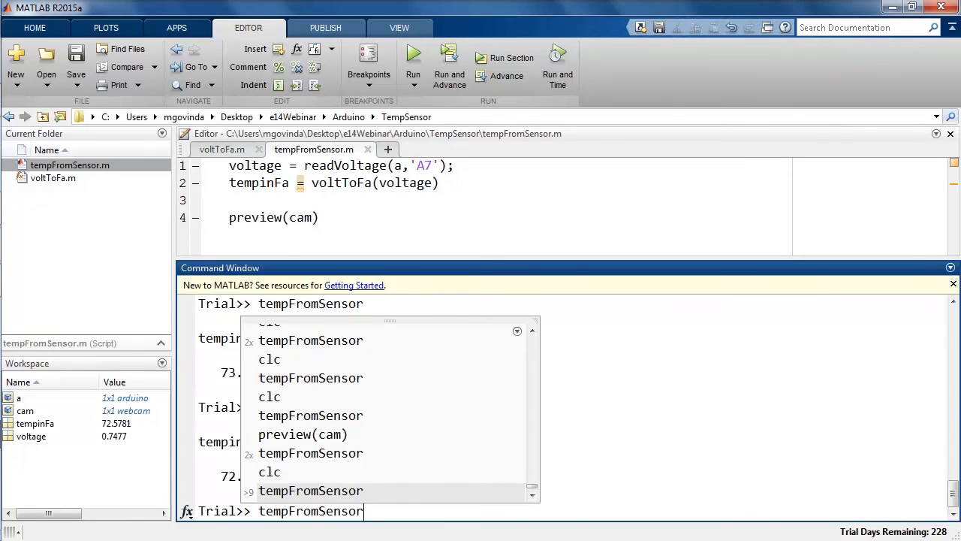
pyautogui.press('Return')
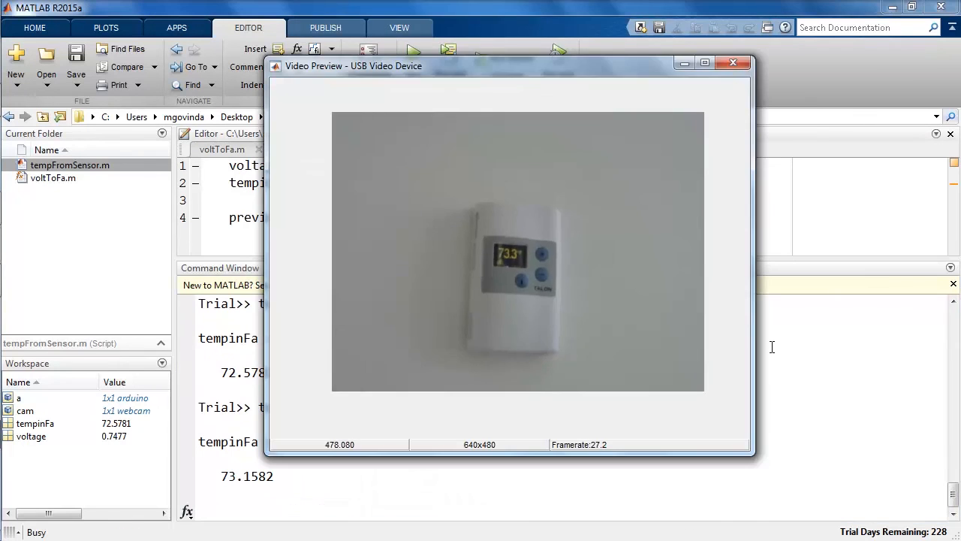